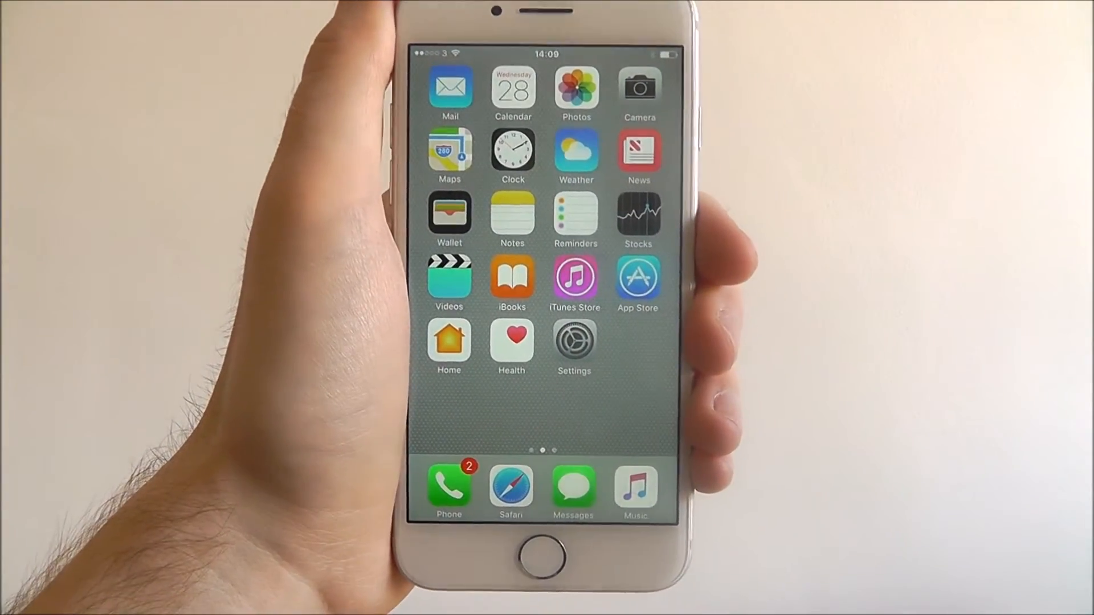
Open Settings and scroll down to reach the iCloud account page
{"action": "left_click", "coordinate": [573, 348]}
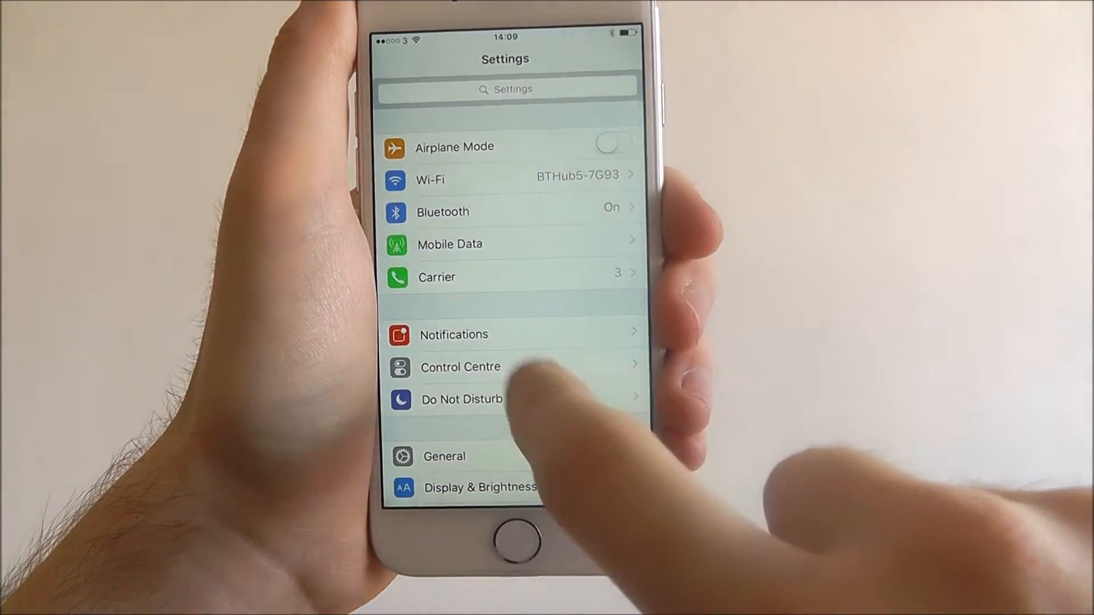
{"action": "scroll", "scroll_direction": "down", "scroll_amount": 3}
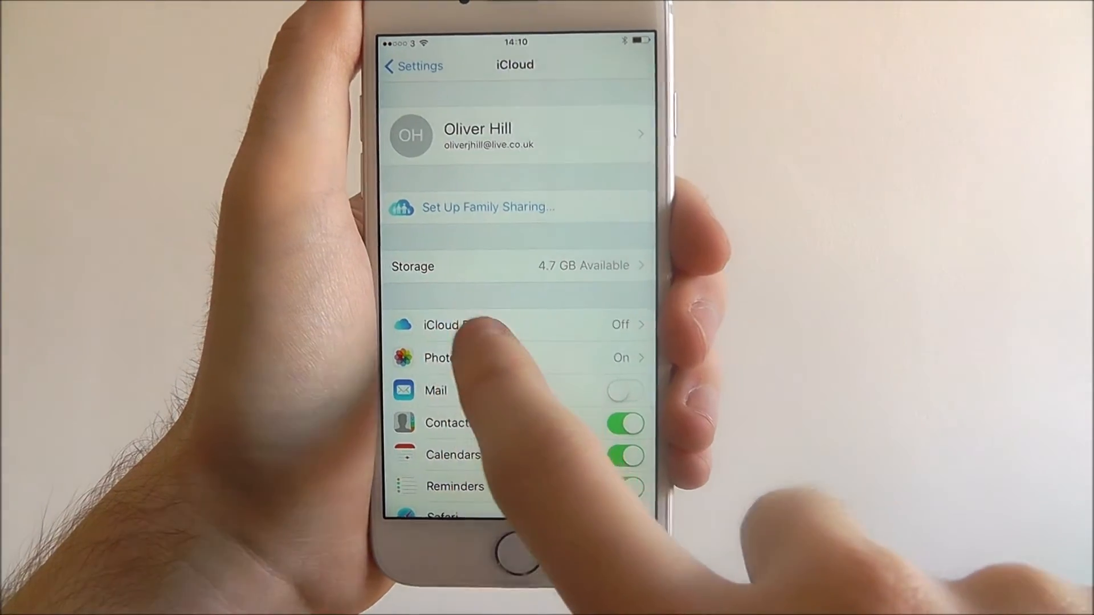
Enable iCloud Drive and turn off its Use Mobile Data option
{"action": "left_click", "coordinate": [488, 325]}
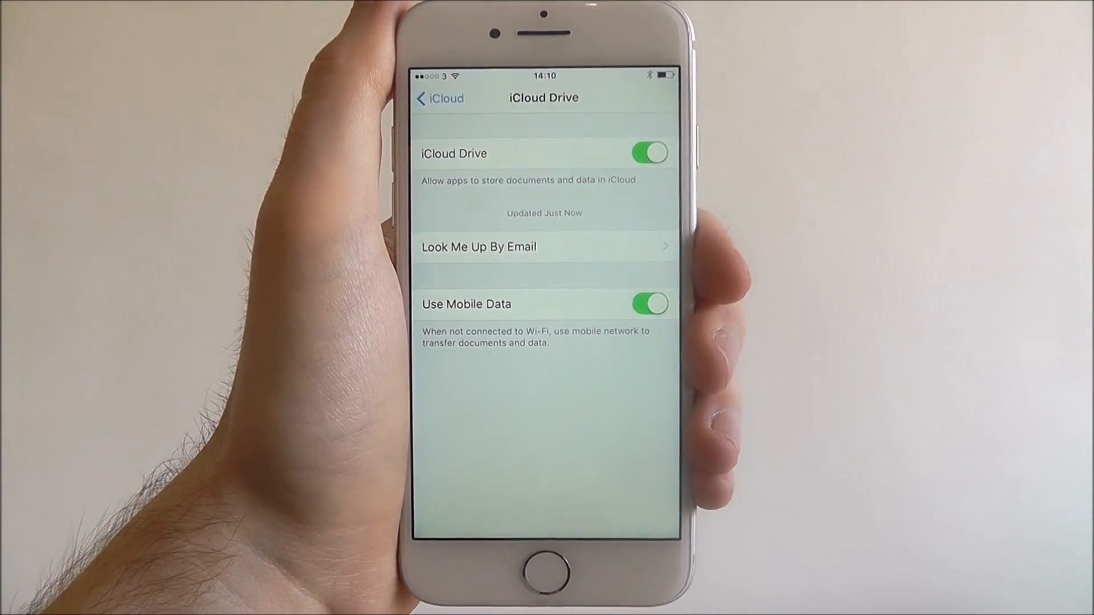
{"action": "left_click", "coordinate": [649, 303]}
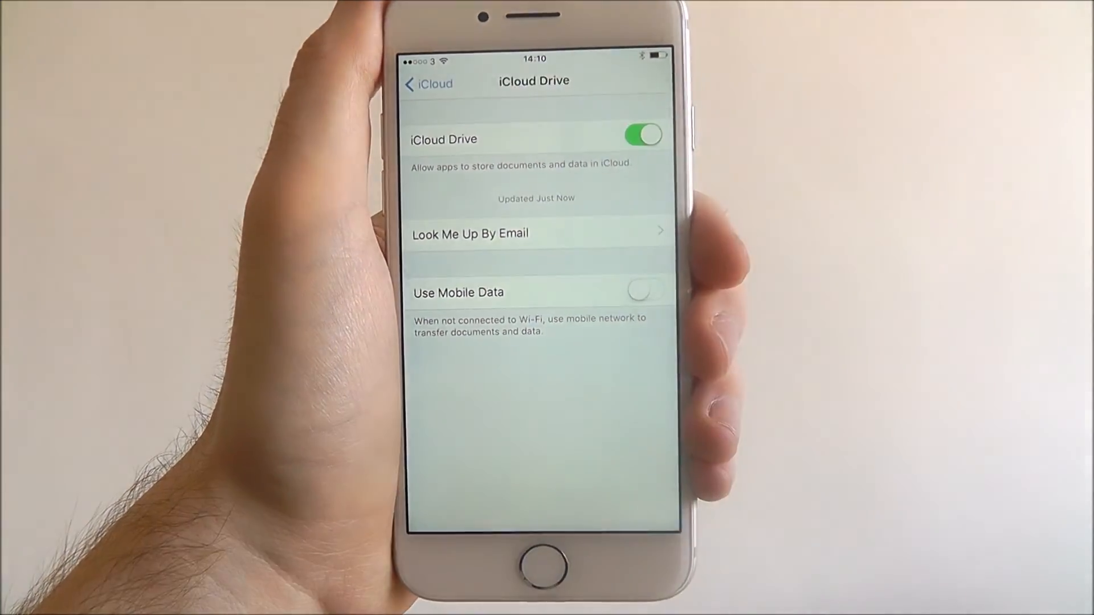